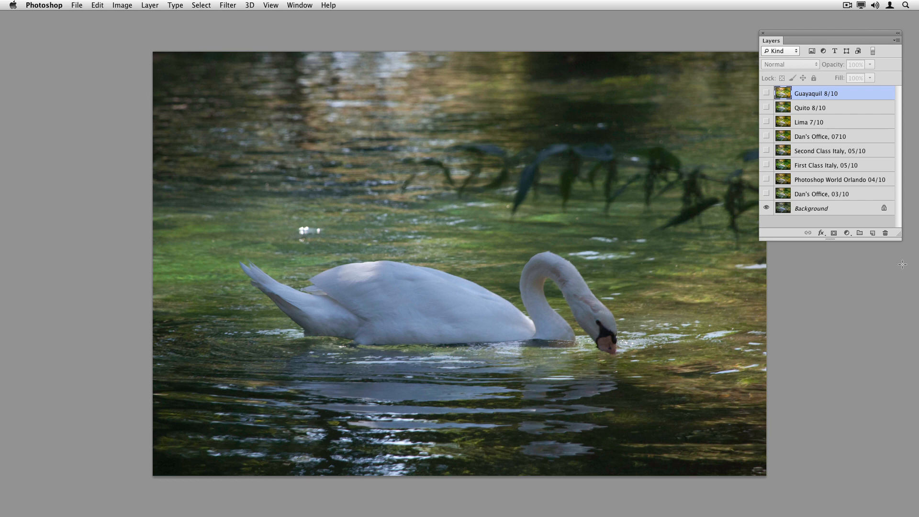
mouse_move(901, 245)
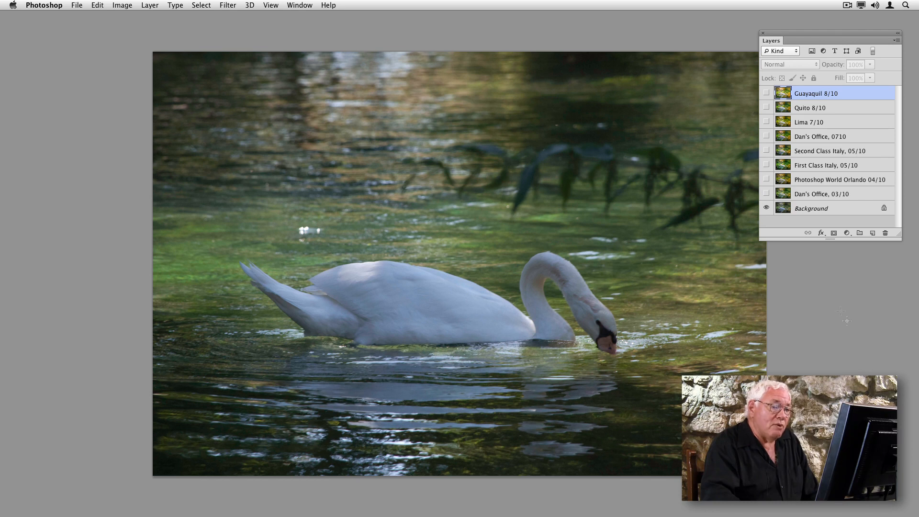
mouse_move(813, 262)
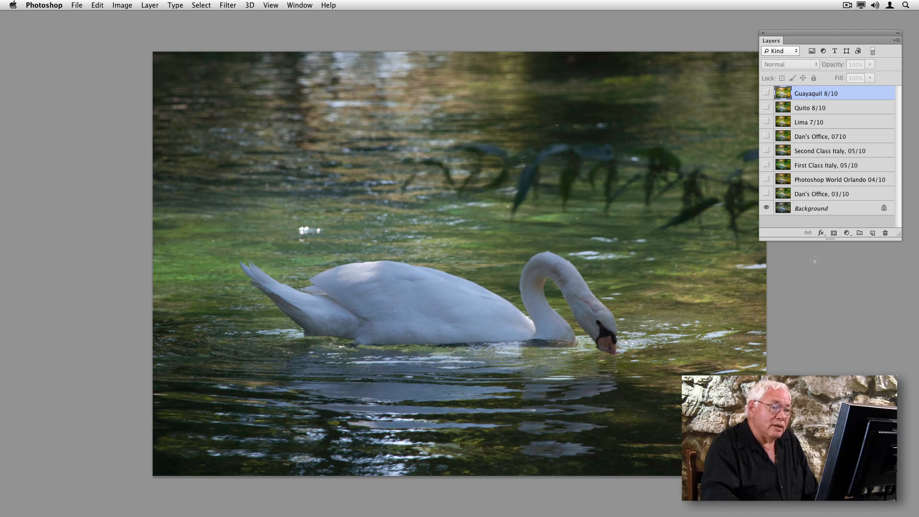
mouse_move(812, 256)
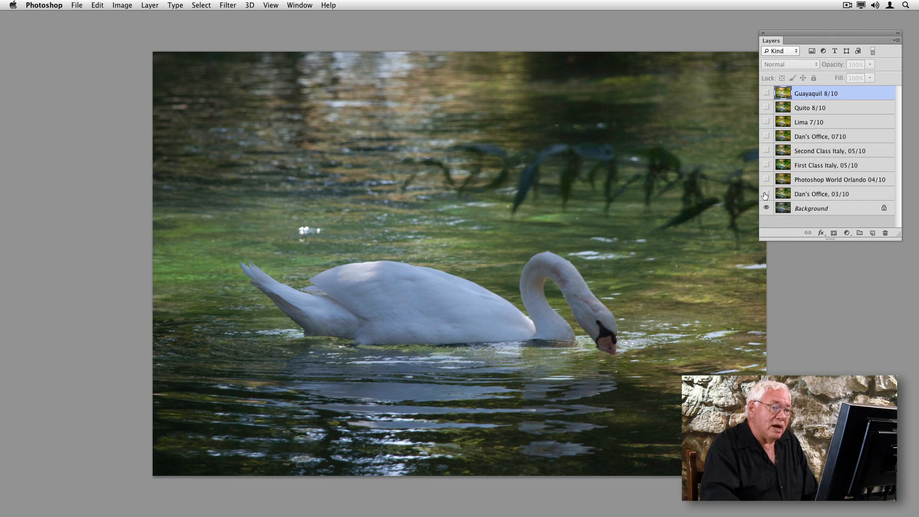
Turn on the office 03/10 layer, then the Photoshop World Orlando 04/10 layer
click(765, 194)
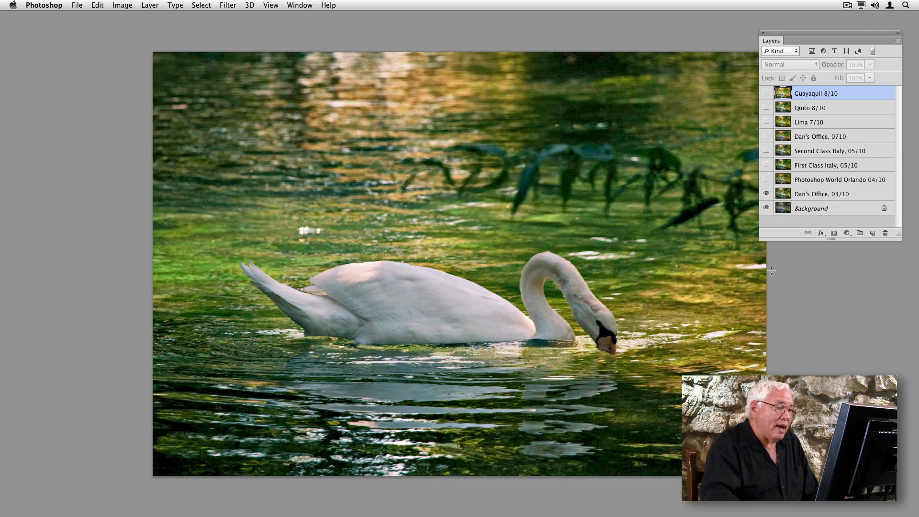
mouse_move(803, 298)
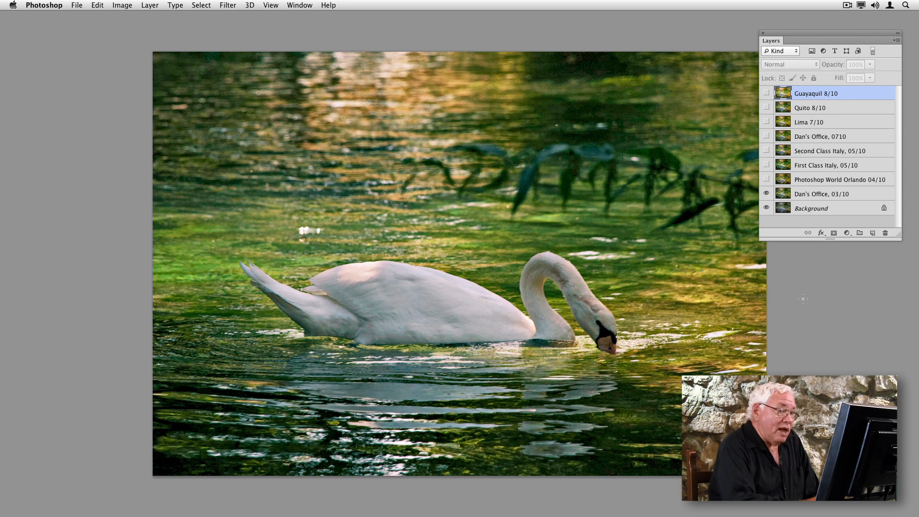
mouse_move(747, 204)
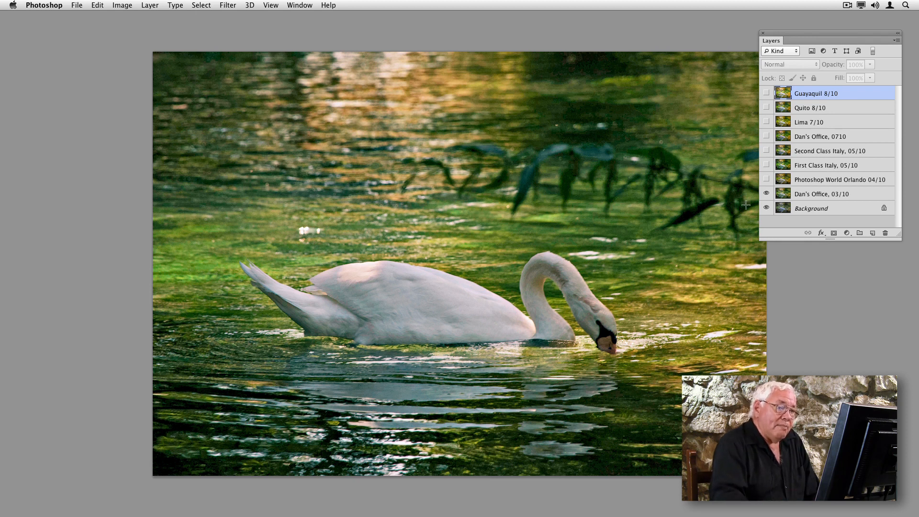
click(766, 180)
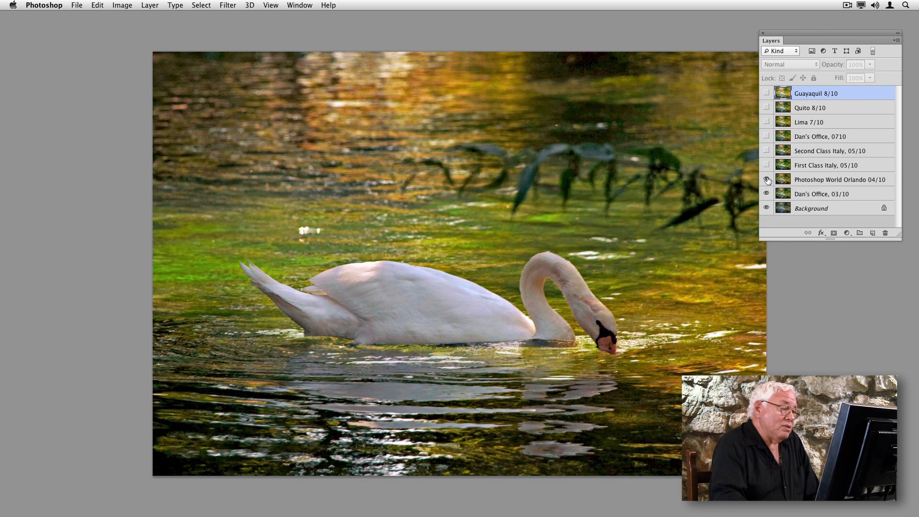
Hide and re-show the Photoshop World Orlando 04/10 layer to compare its warm tones
click(766, 180)
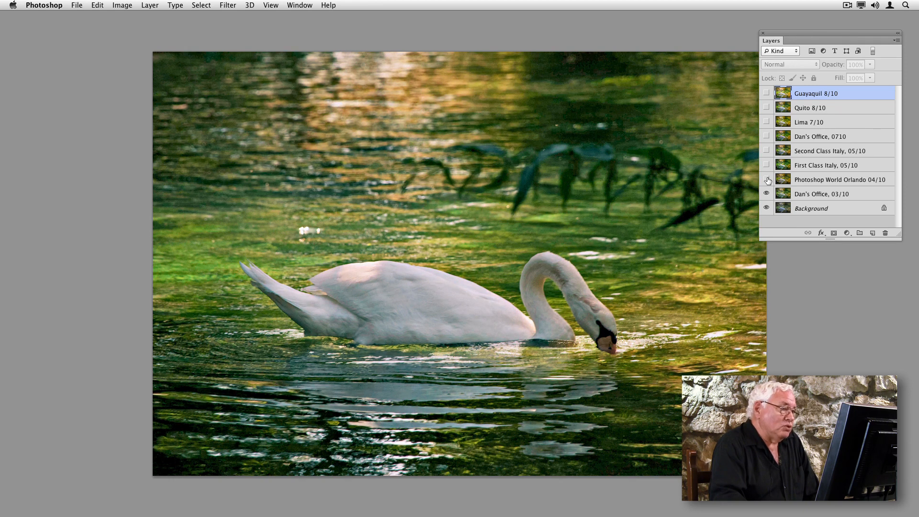
click(766, 180)
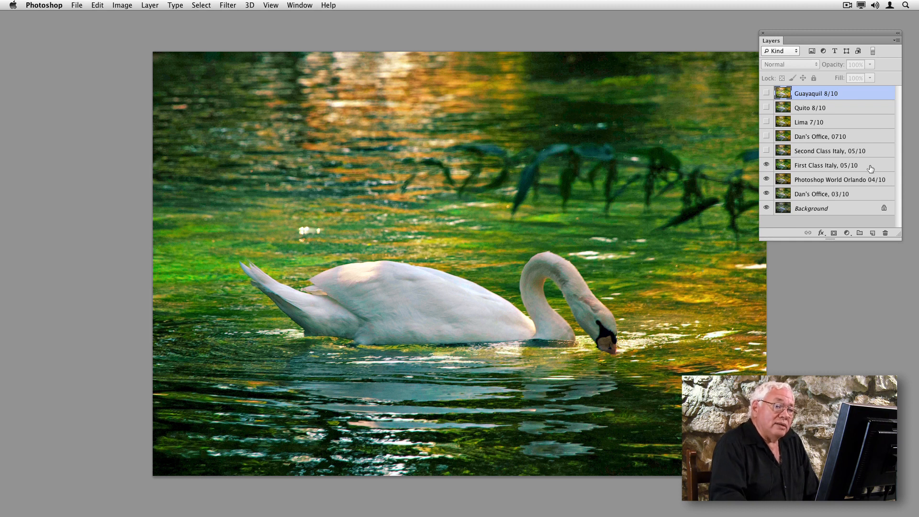
Select First Class Italy, then show and select the Second Class Italy, 05/10 layer
click(824, 164)
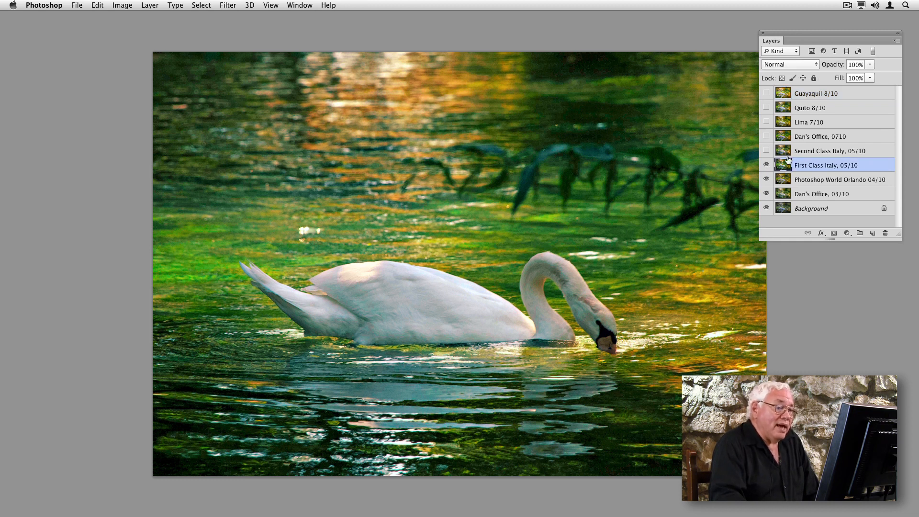
click(766, 151)
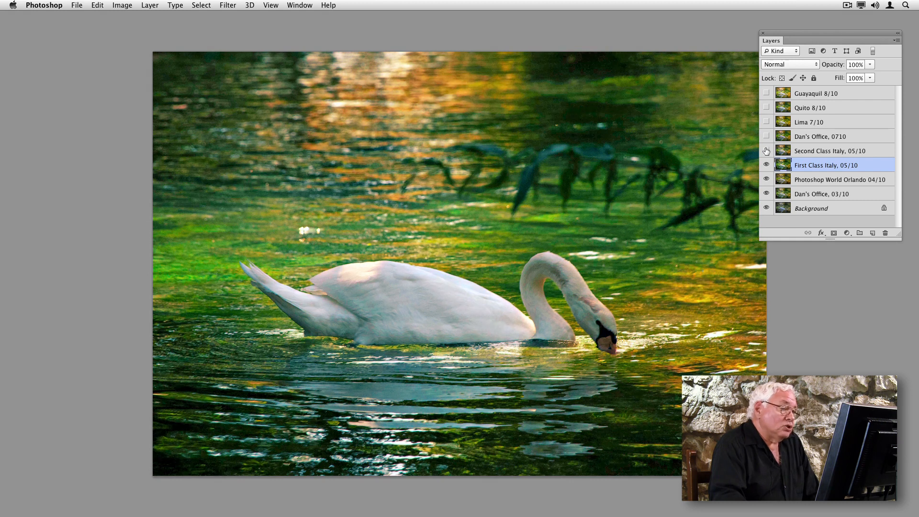
click(766, 151)
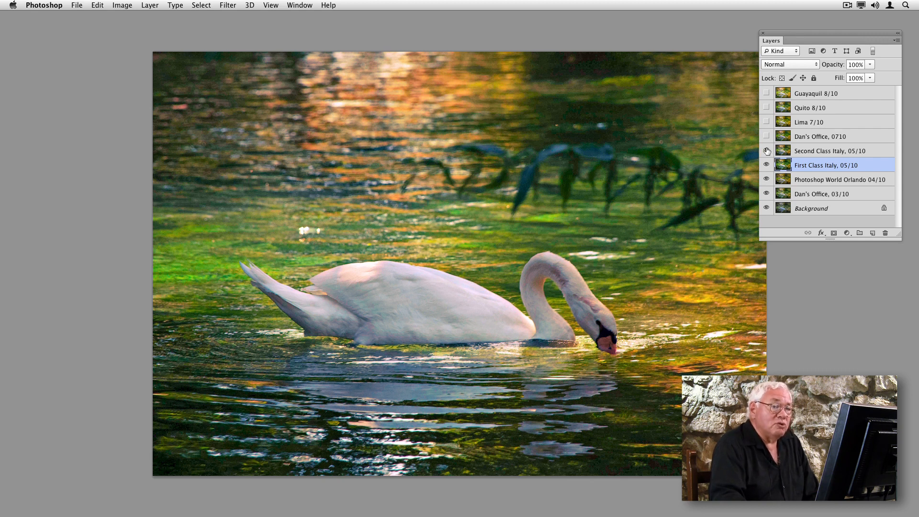
click(830, 151)
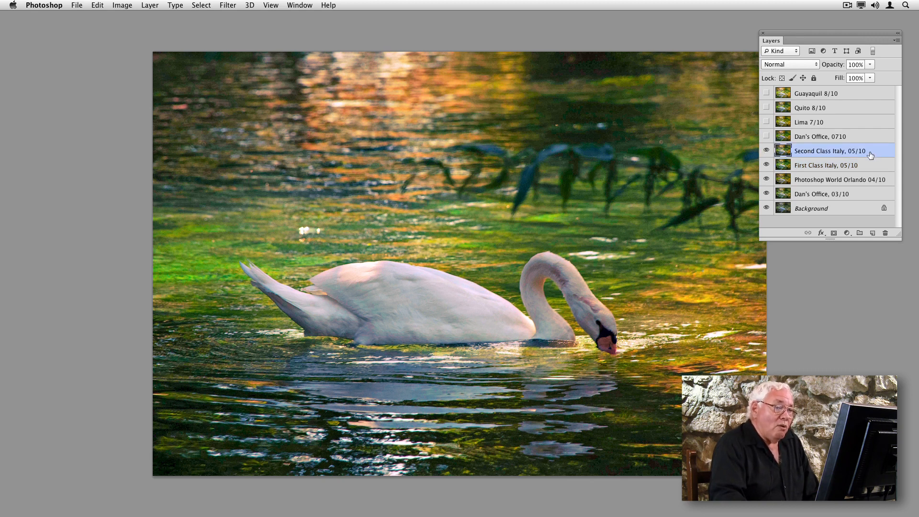
mouse_move(867, 155)
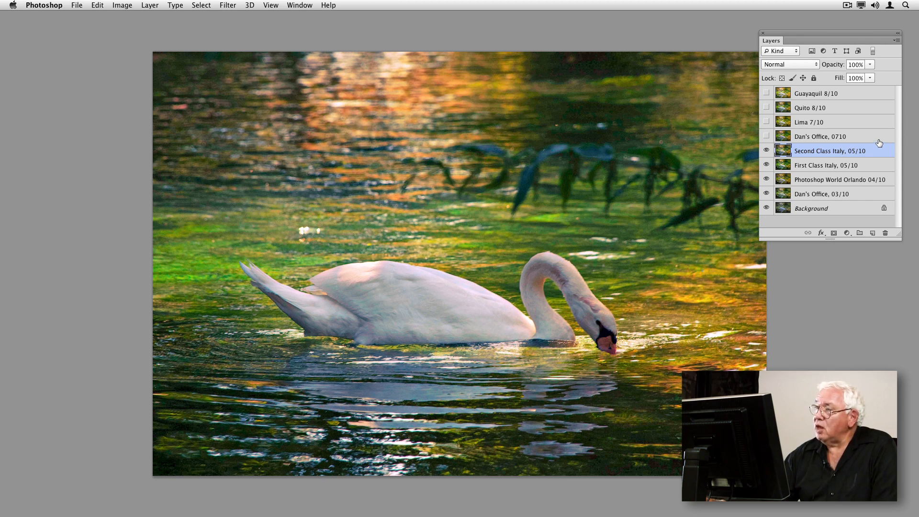
Show the Dan's Office, 0710 layer and make it the active layer
click(765, 136)
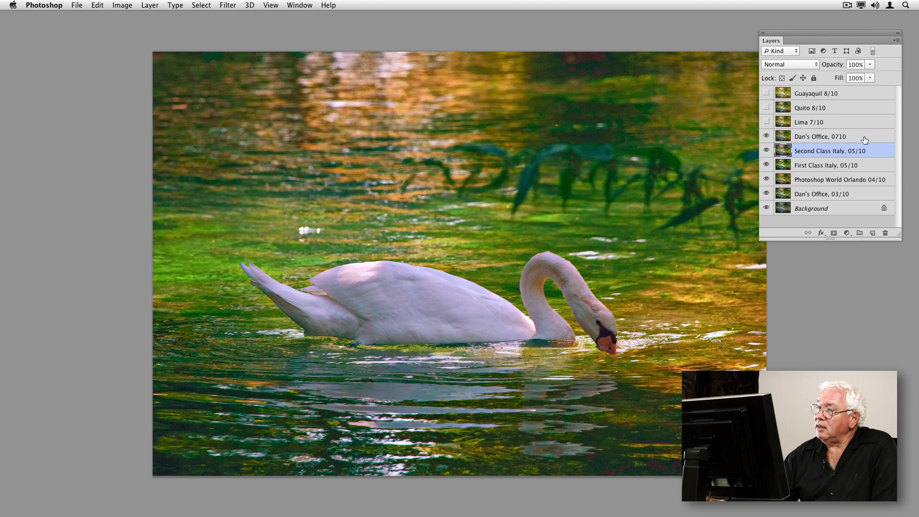
click(832, 136)
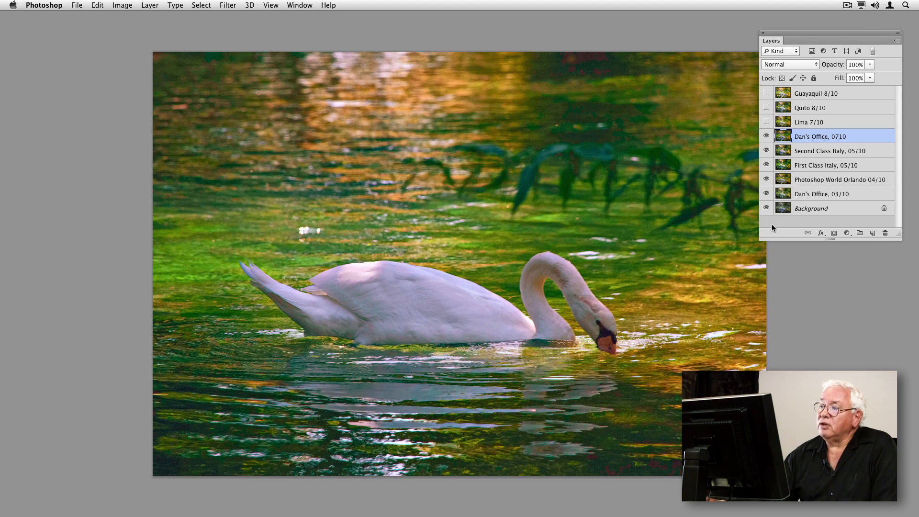
mouse_move(772, 227)
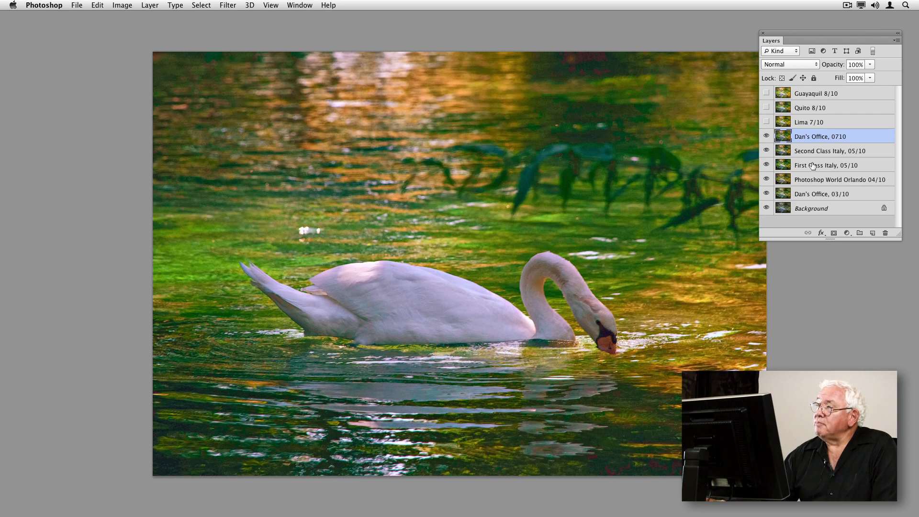
mouse_move(848, 126)
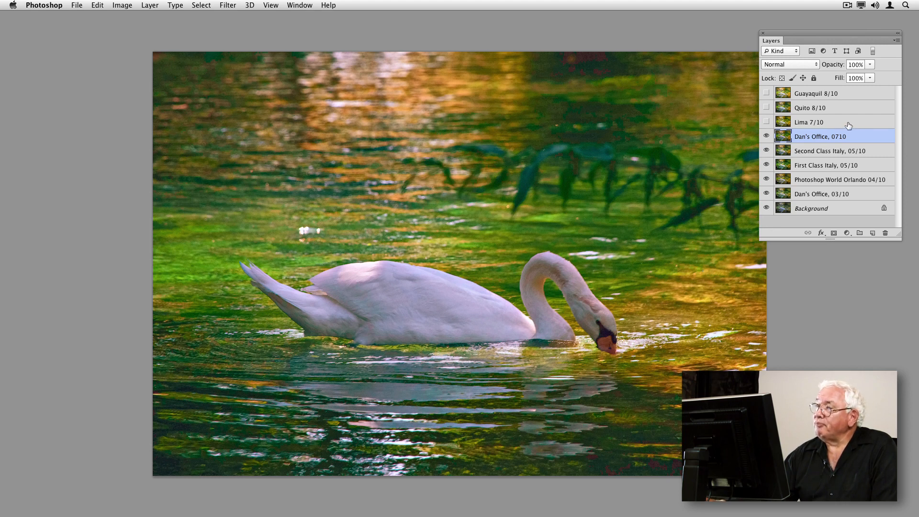
Select and show the Lima 7/10 layer, then show Quito 8/10
click(808, 122)
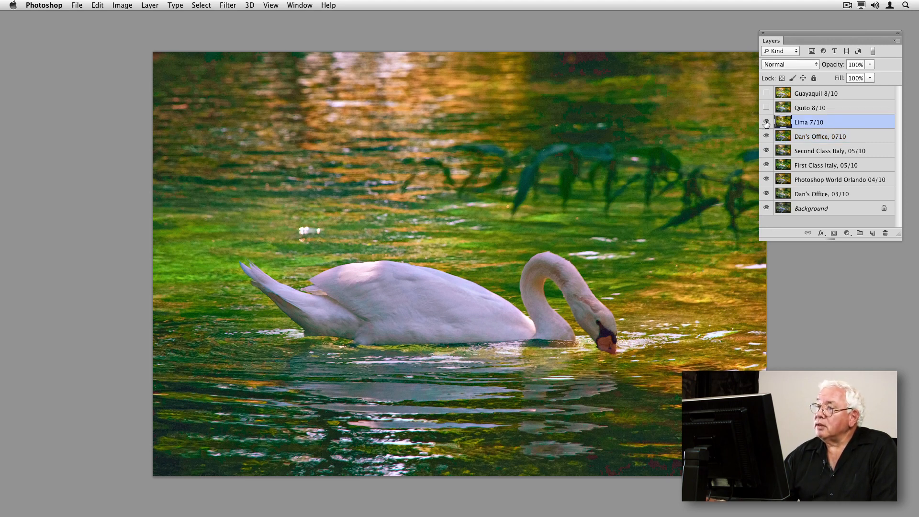
click(766, 122)
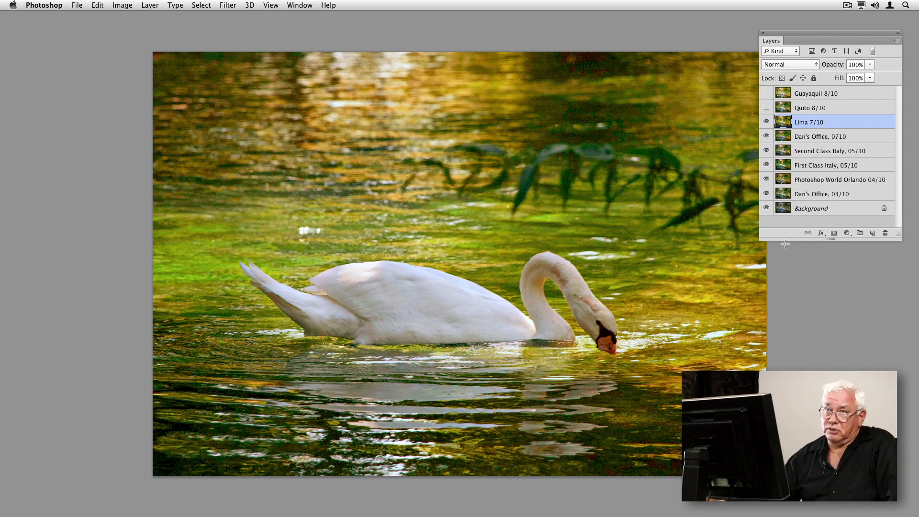
mouse_move(864, 115)
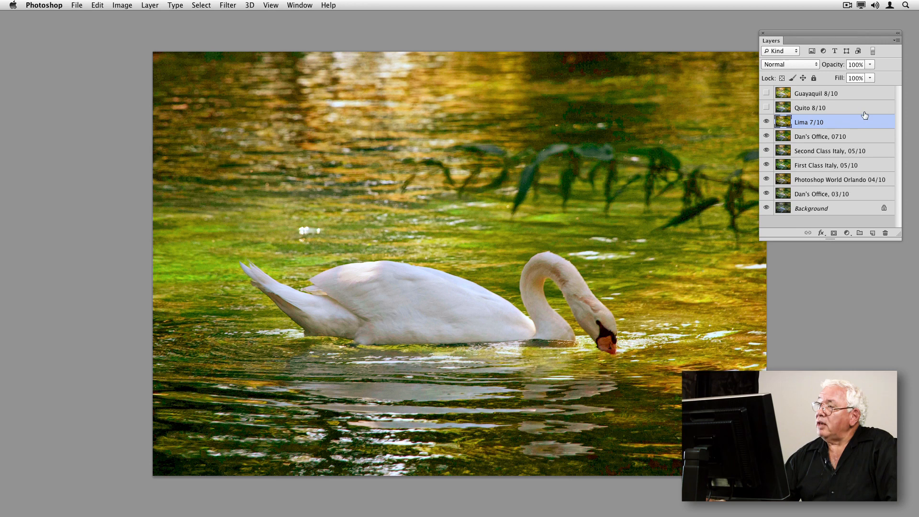
click(810, 108)
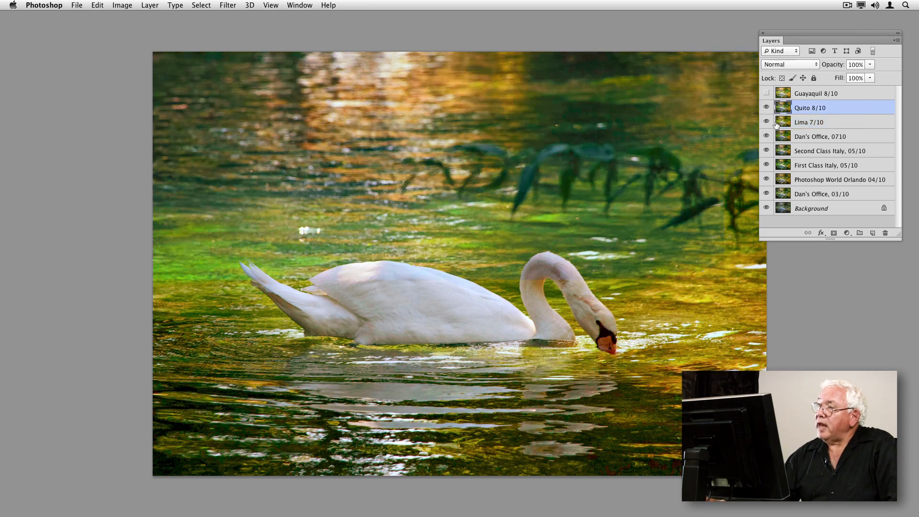